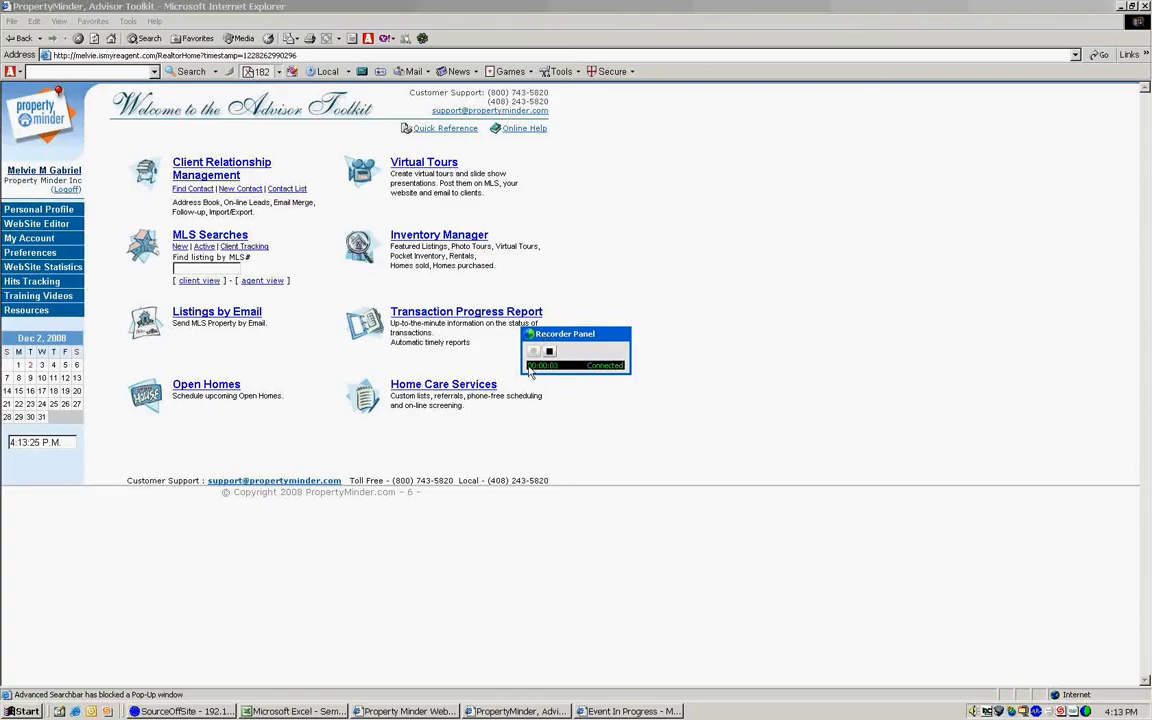
Bring up the Website Designer page from the WebSite Editor section of the left menu
{"action": "left_click_drag", "start_coordinate": [564, 332], "coordinate": [924, 540]}
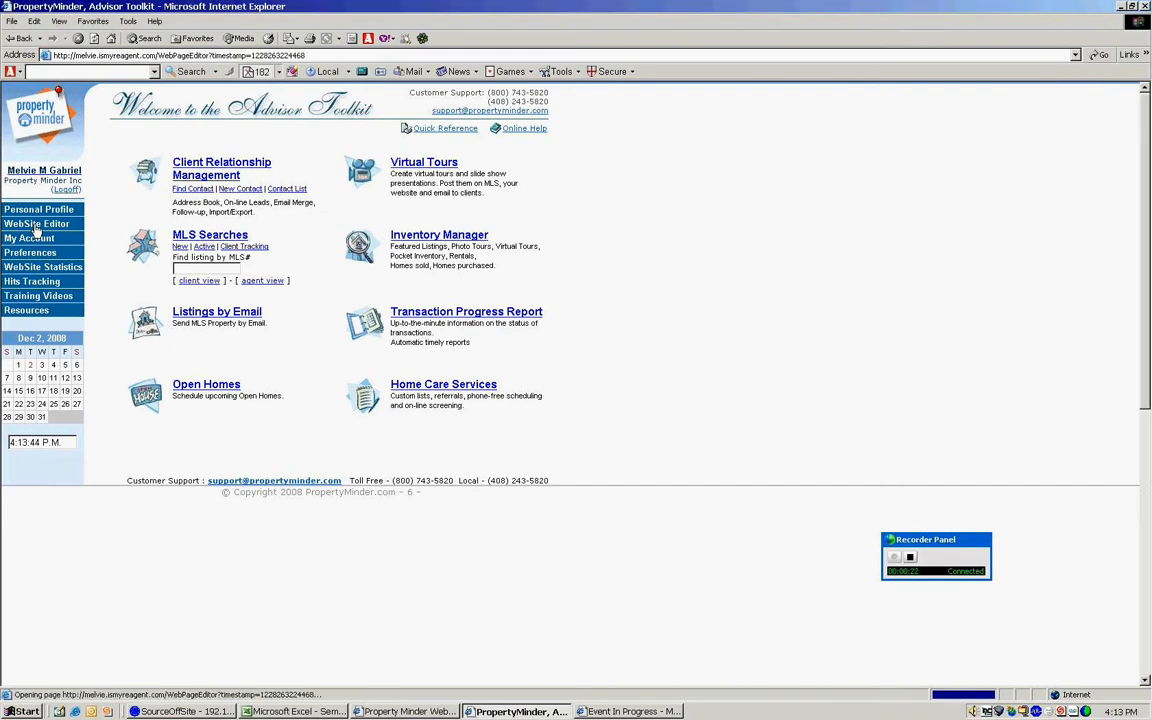
{"action": "left_click", "coordinate": [36, 224]}
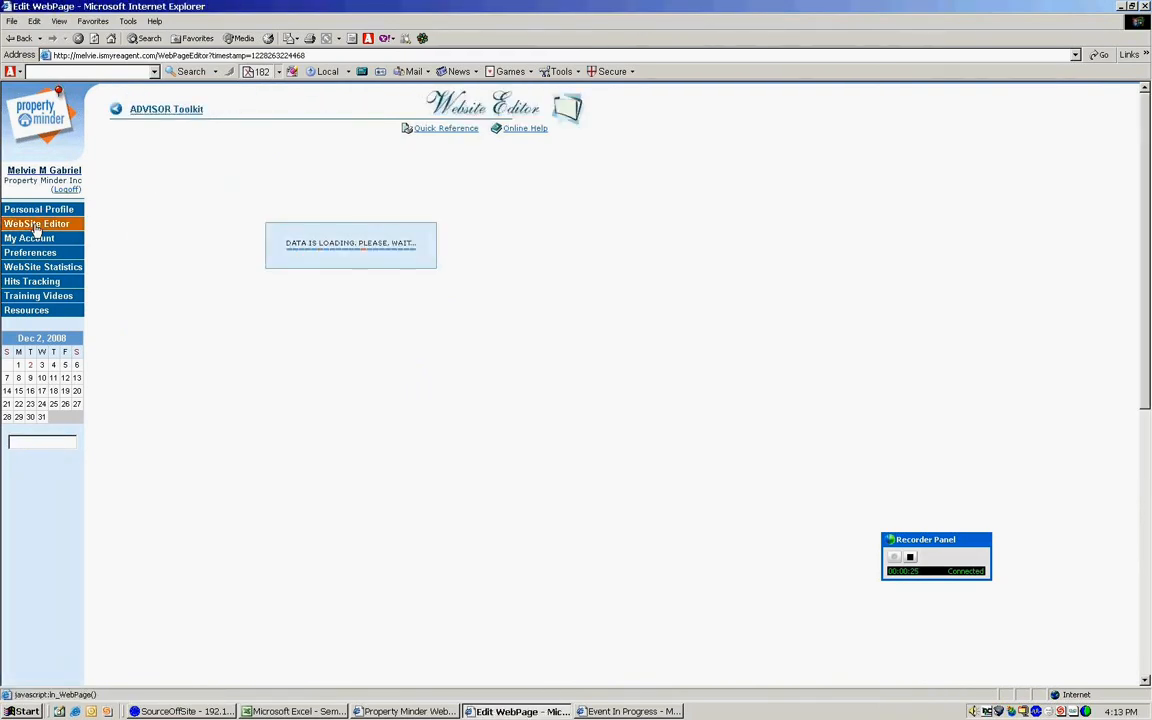
{"action": "left_click", "coordinate": [36, 224]}
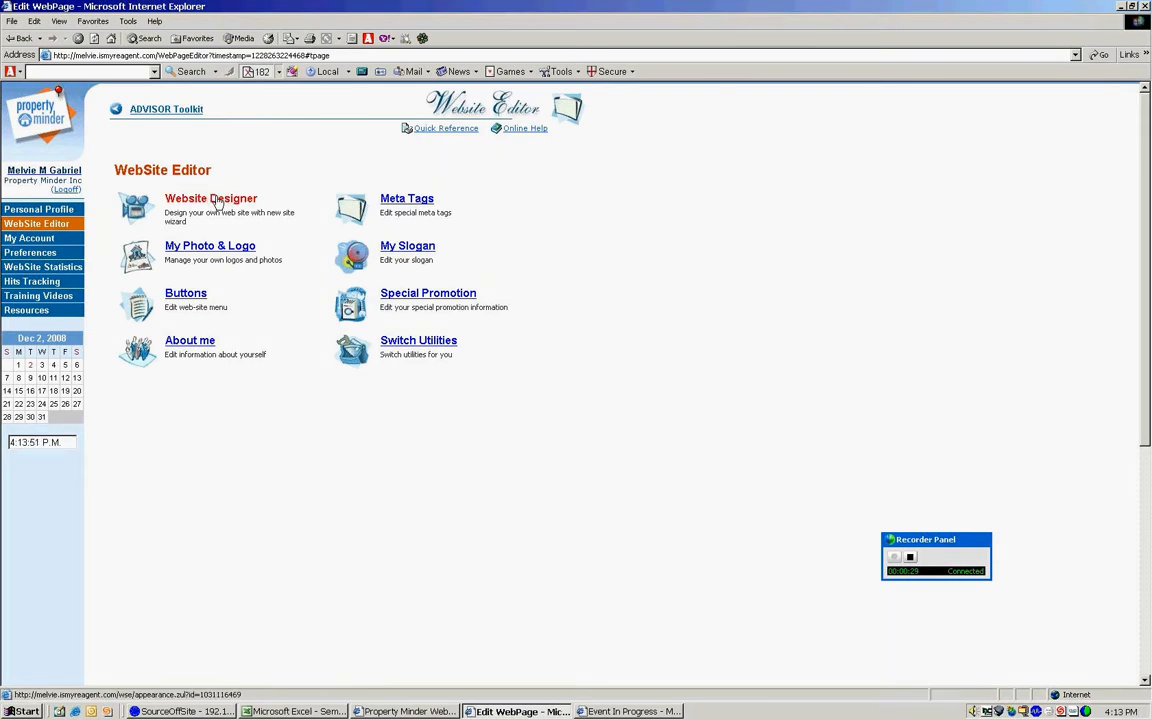
{"action": "left_click", "coordinate": [210, 198]}
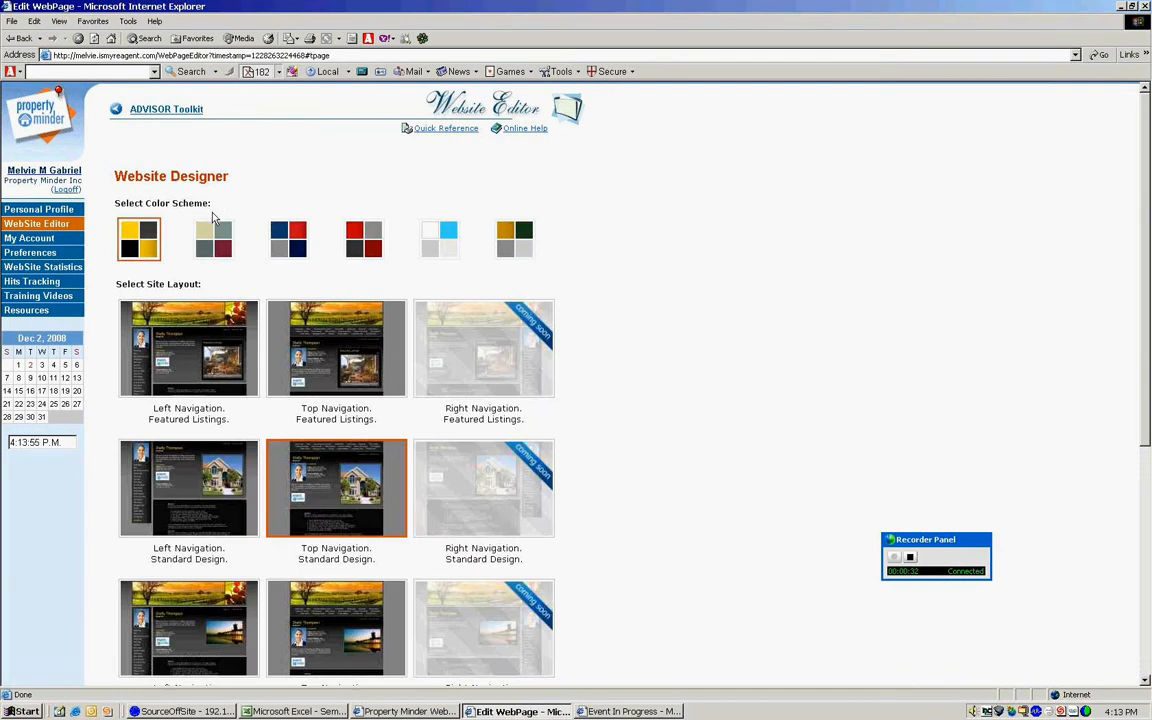
Choose the blue-and-red colour scheme swatch so the layout previews show those colours
{"action": "left_click", "coordinate": [288, 238]}
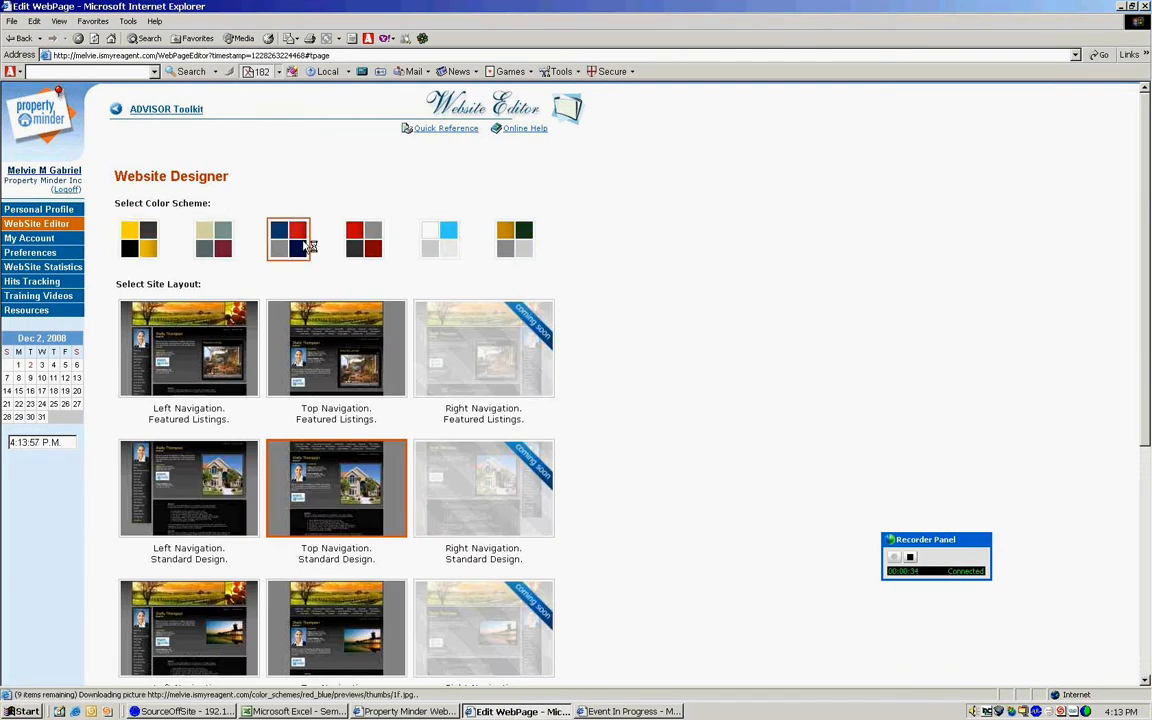
{"action": "left_click", "coordinate": [288, 238]}
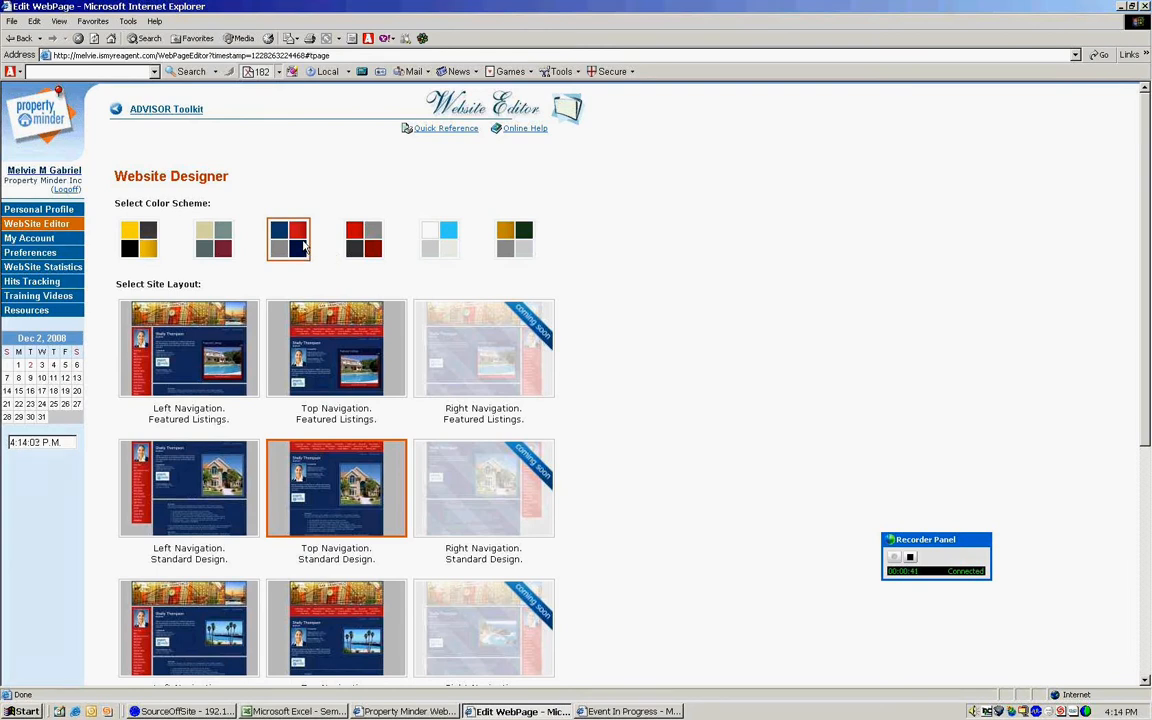
{"action": "mouse_move", "coordinate": [132, 390]}
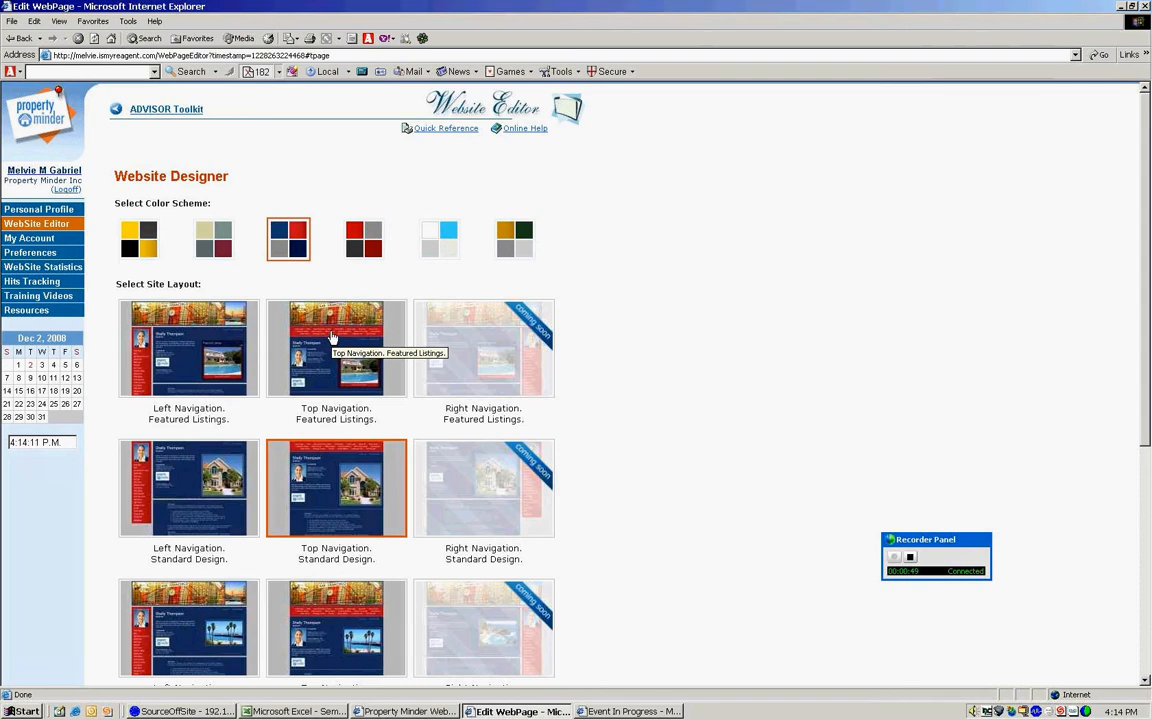
{"action": "mouse_move", "coordinate": [368, 338]}
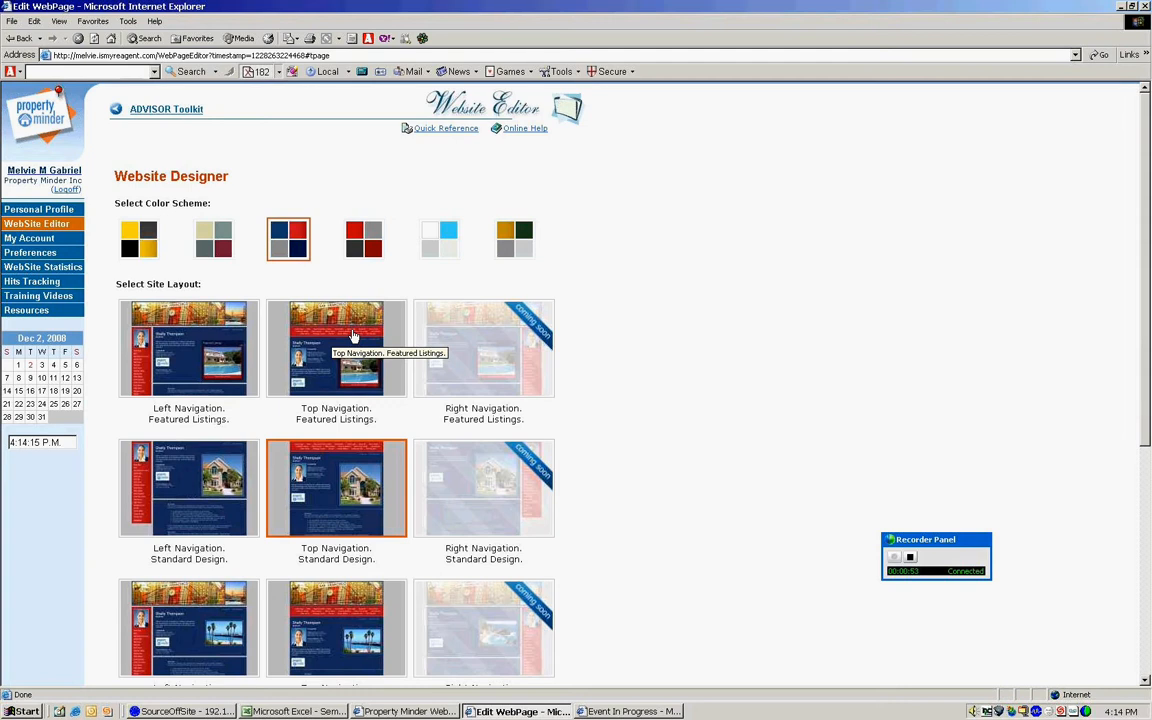
{"action": "mouse_move", "coordinate": [212, 364]}
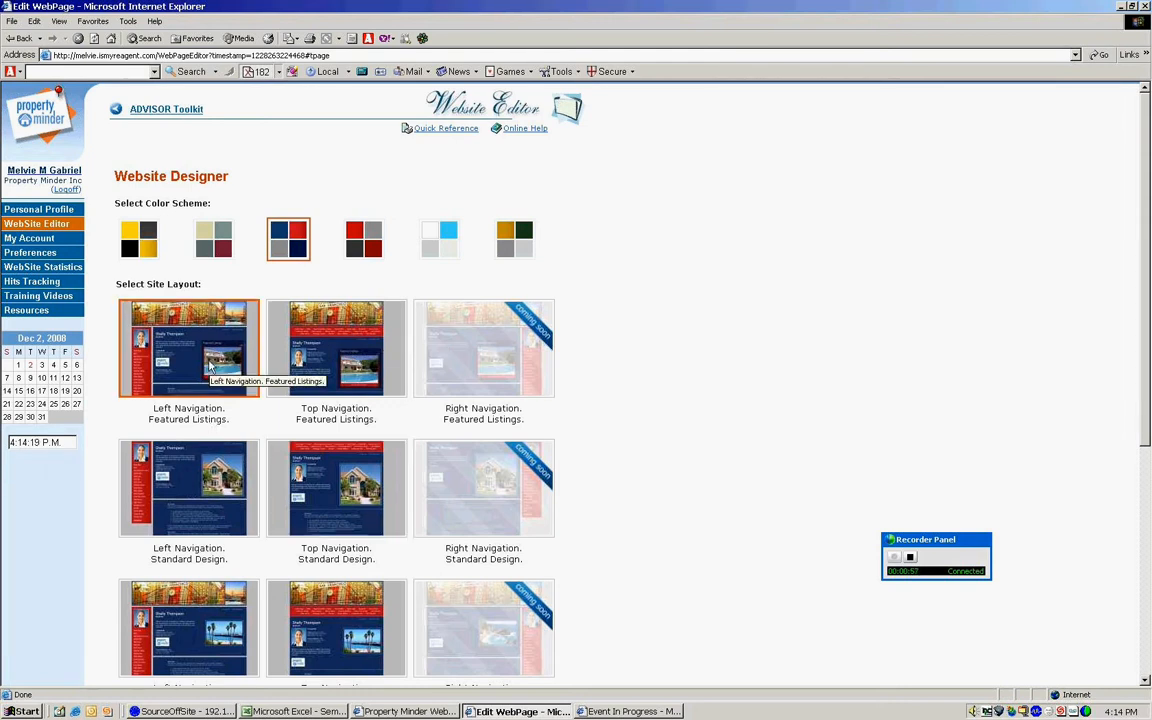
{"action": "mouse_move", "coordinate": [192, 376]}
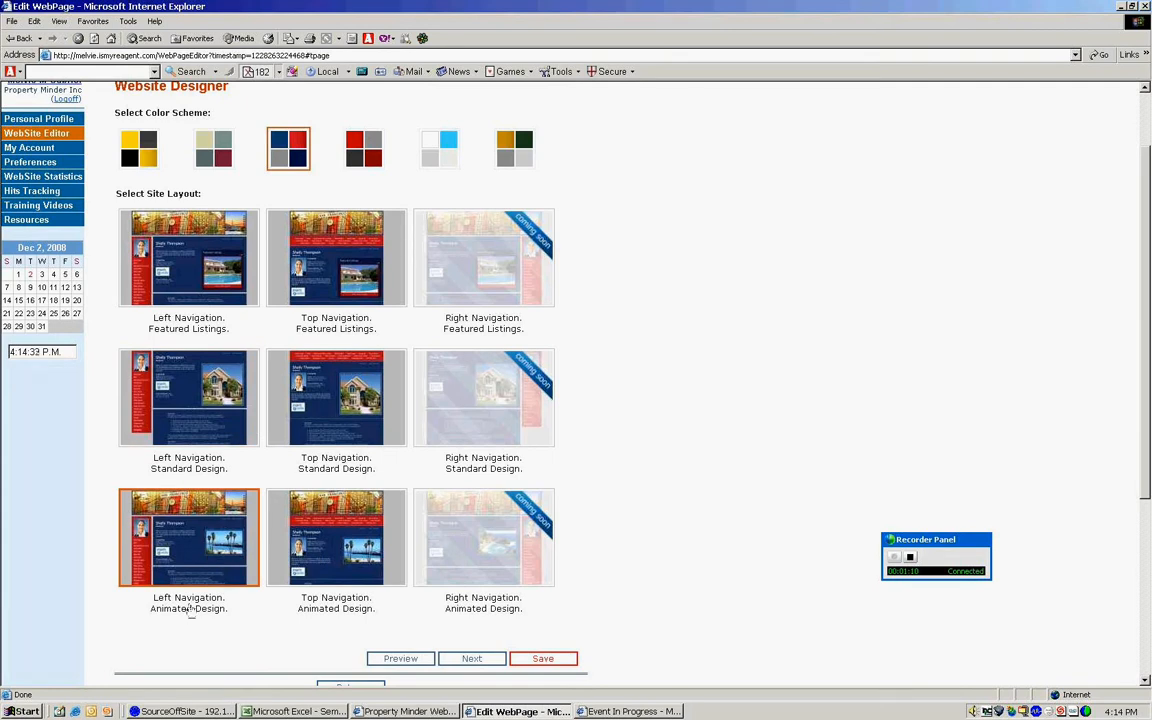
{"action": "mouse_move", "coordinate": [196, 564]}
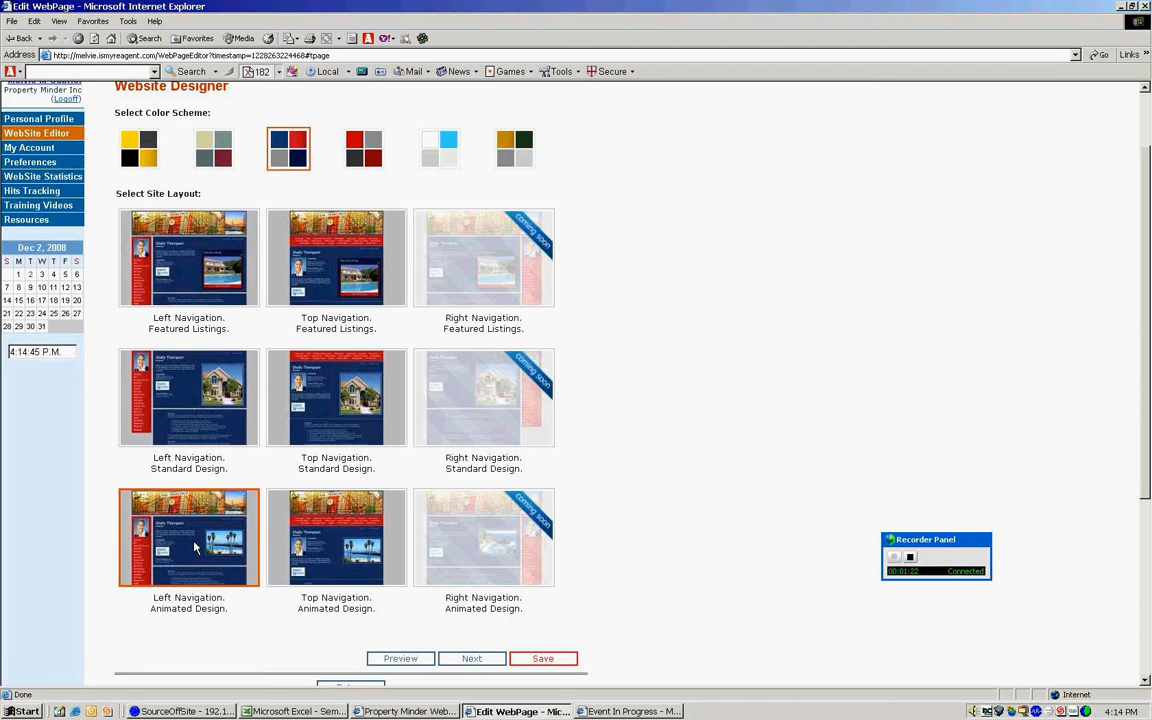
{"action": "mouse_move", "coordinate": [240, 648]}
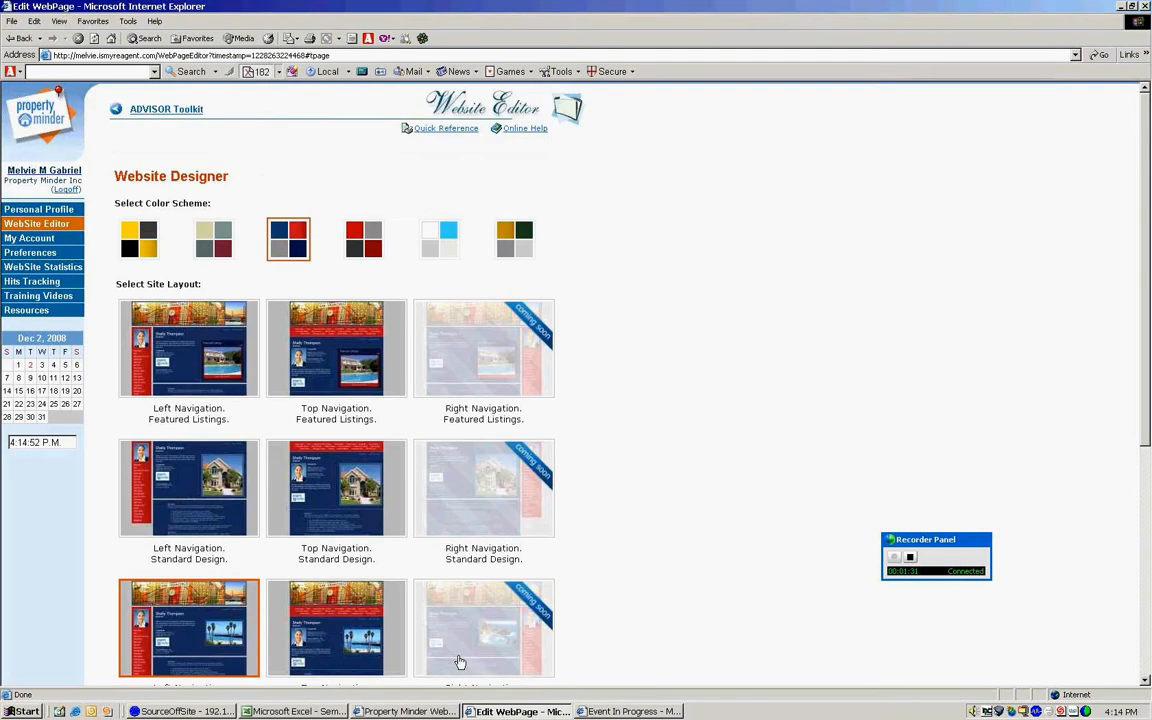
Continue to the banner step and choose the bridge banner with the Autumn Forest animation
{"action": "left_click", "coordinate": [484, 628]}
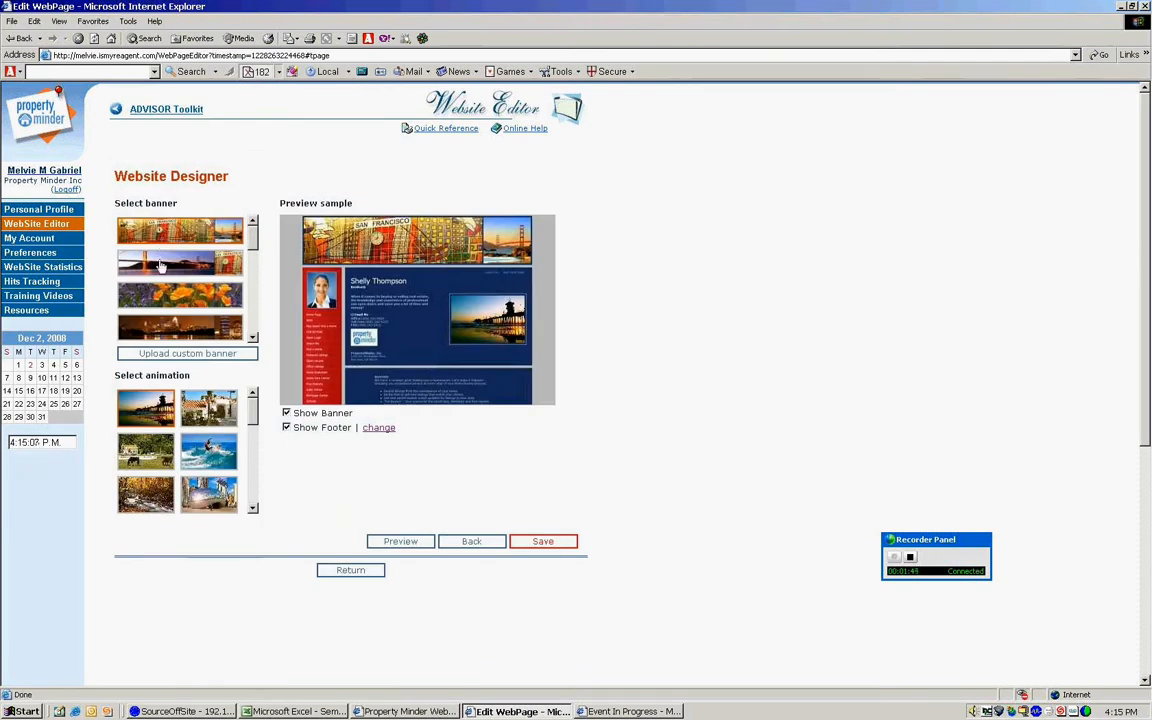
{"action": "left_click", "coordinate": [180, 264]}
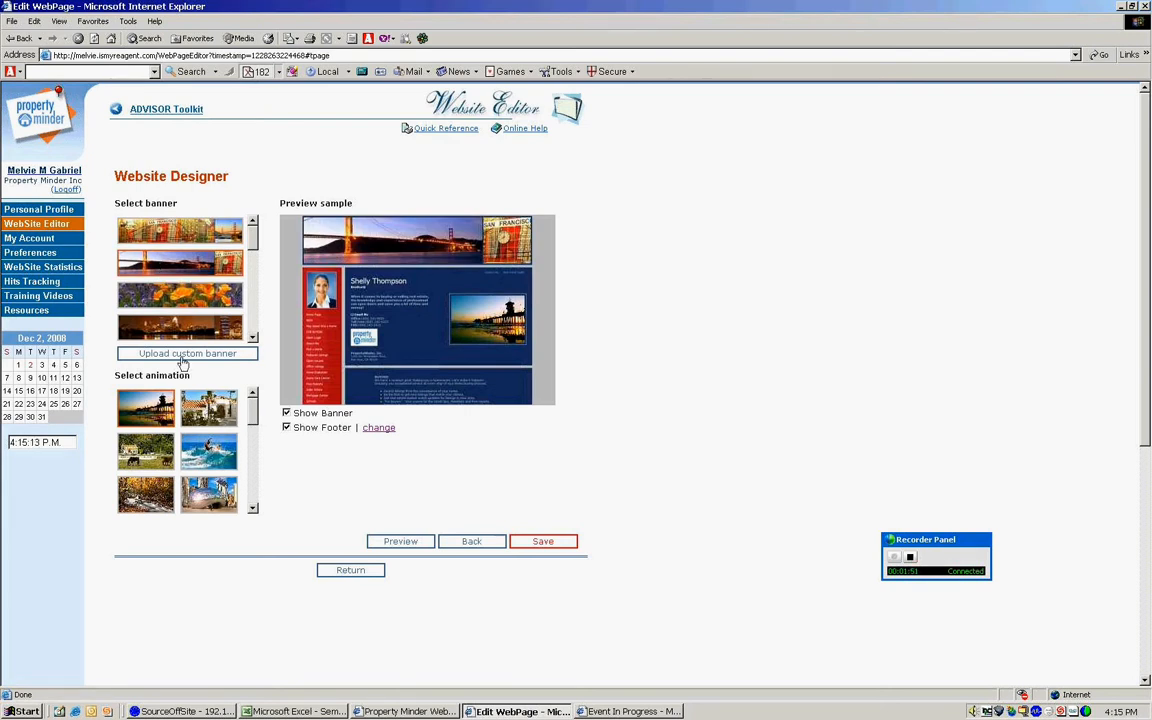
{"action": "mouse_move", "coordinate": [212, 464]}
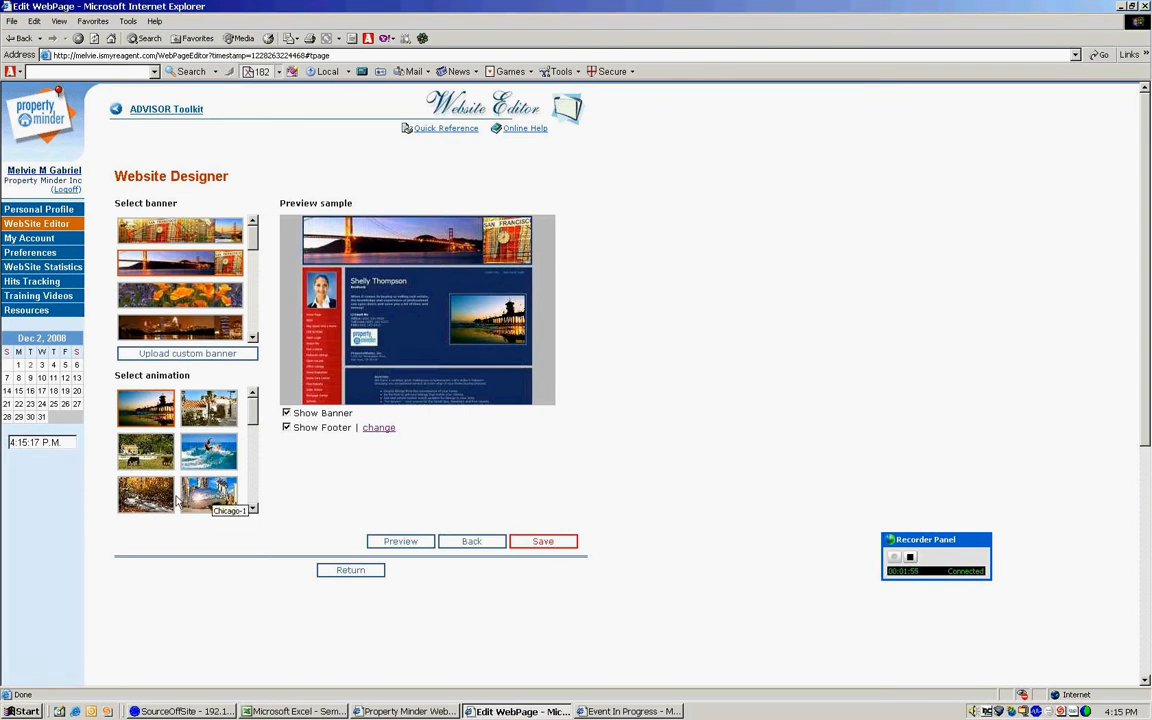
{"action": "mouse_move", "coordinate": [146, 496]}
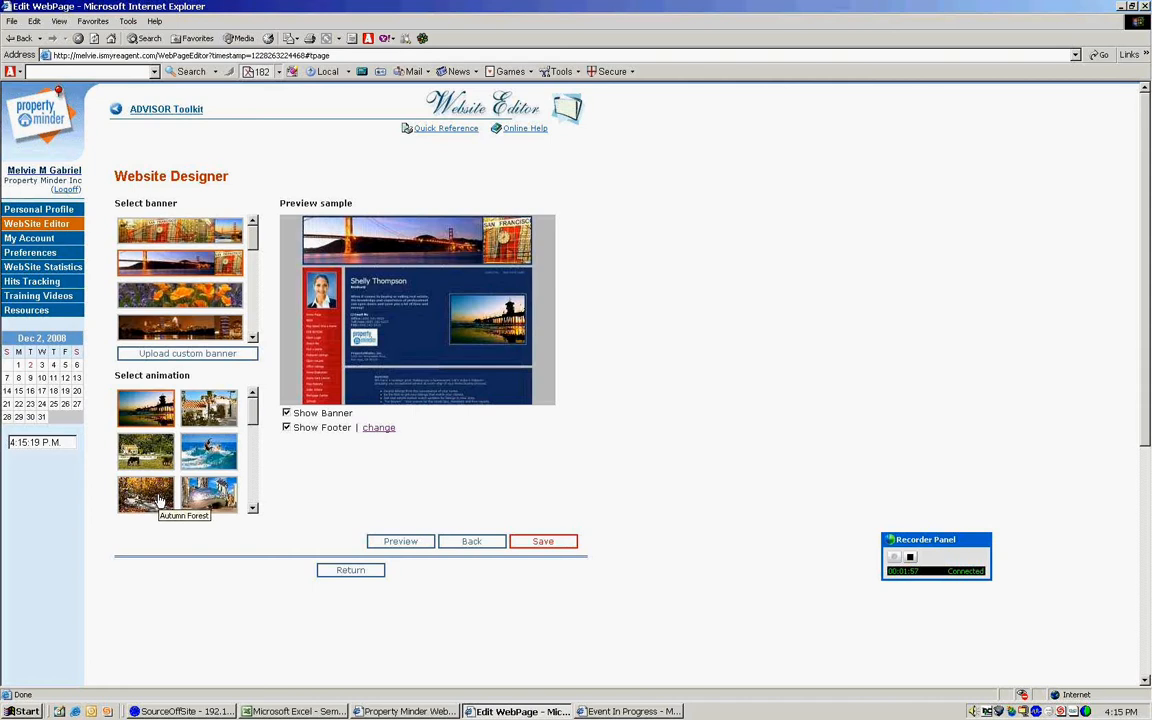
{"action": "left_click", "coordinate": [146, 496]}
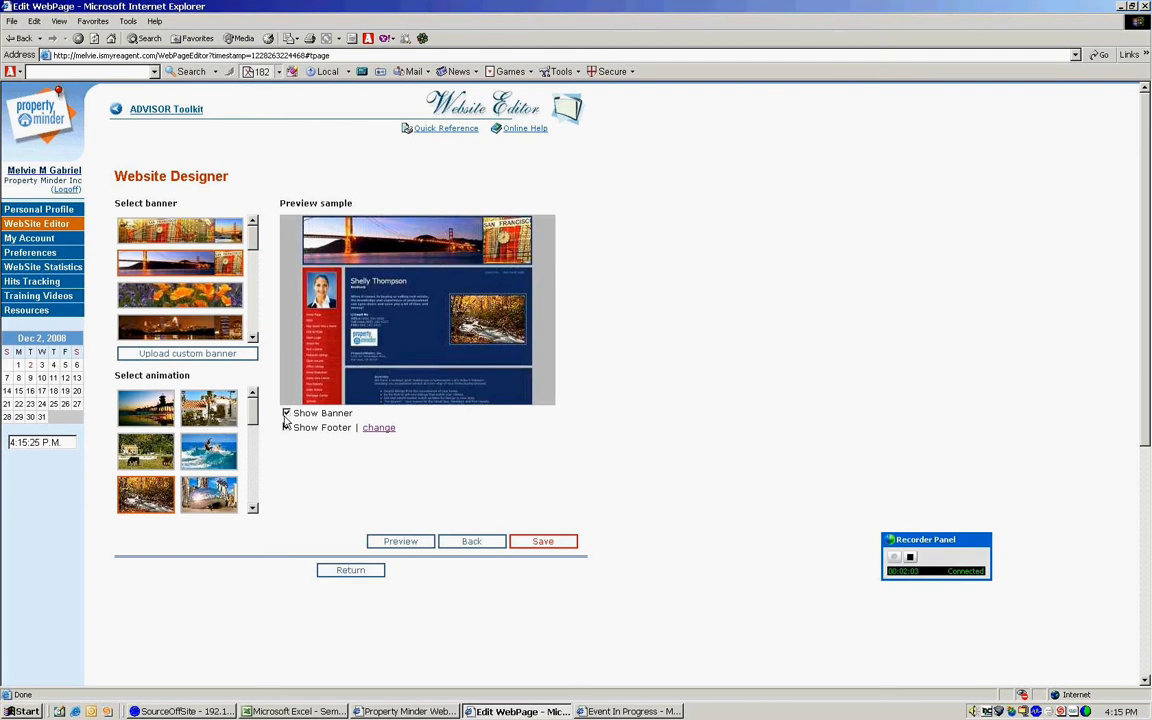
{"action": "left_click", "coordinate": [288, 428]}
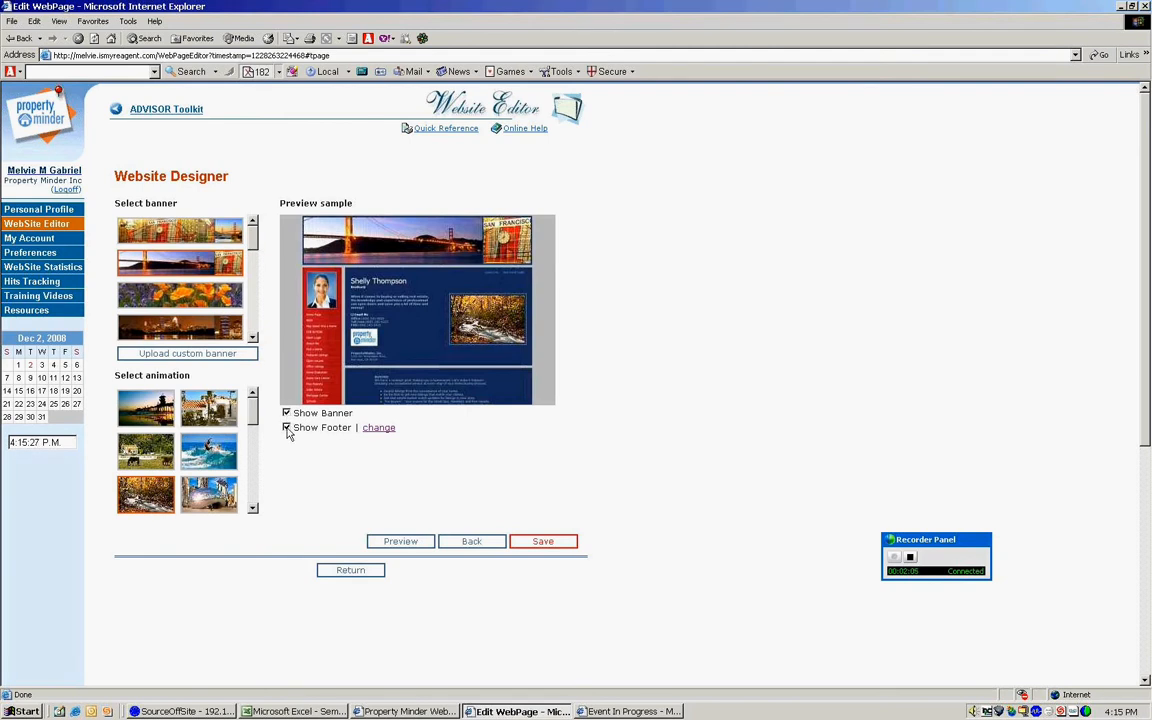
{"action": "left_click", "coordinate": [288, 428]}
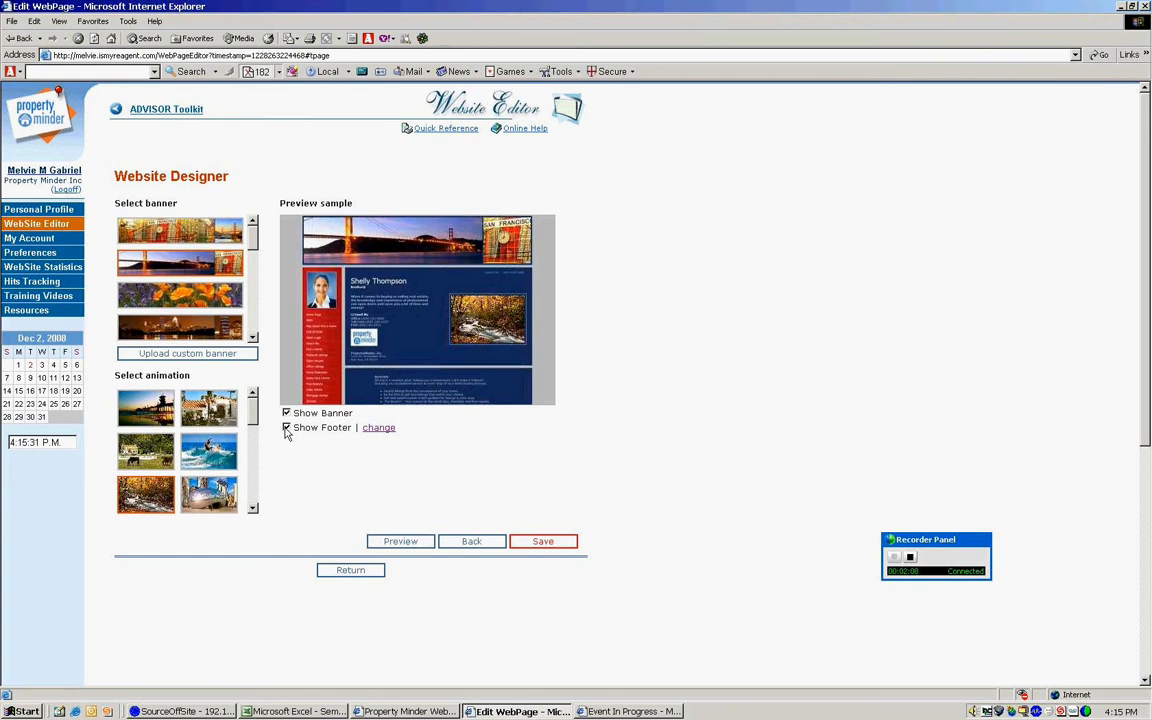
{"action": "left_click", "coordinate": [288, 428]}
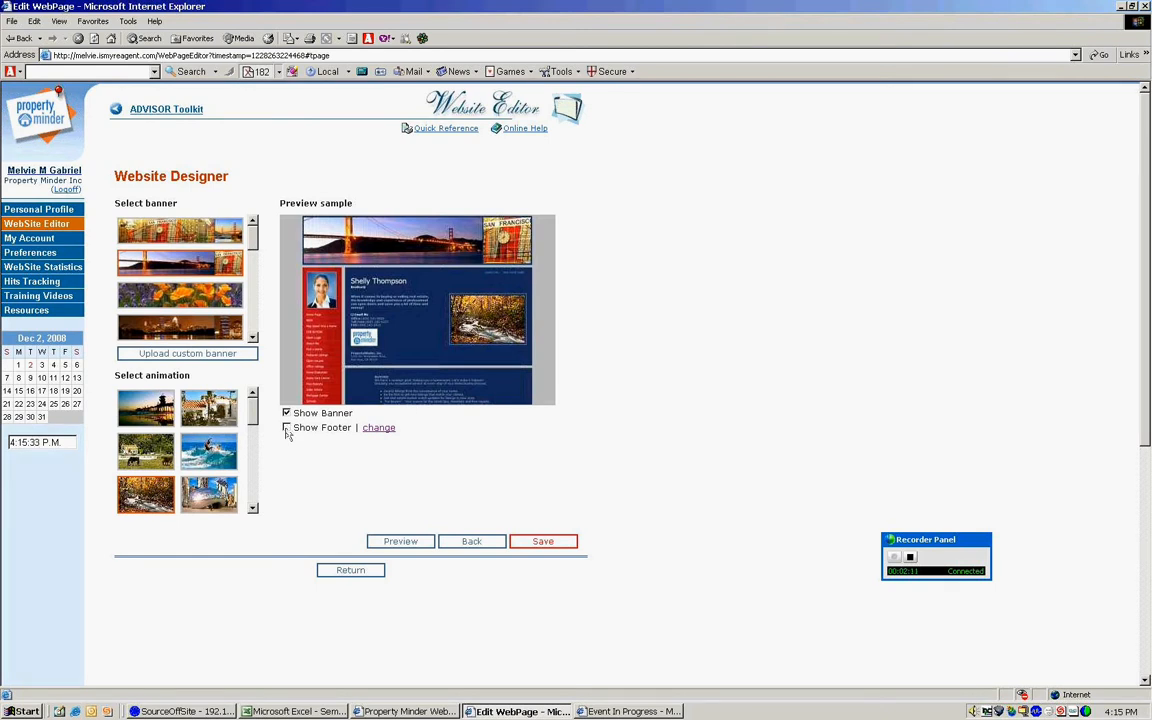
{"action": "left_click", "coordinate": [288, 428]}
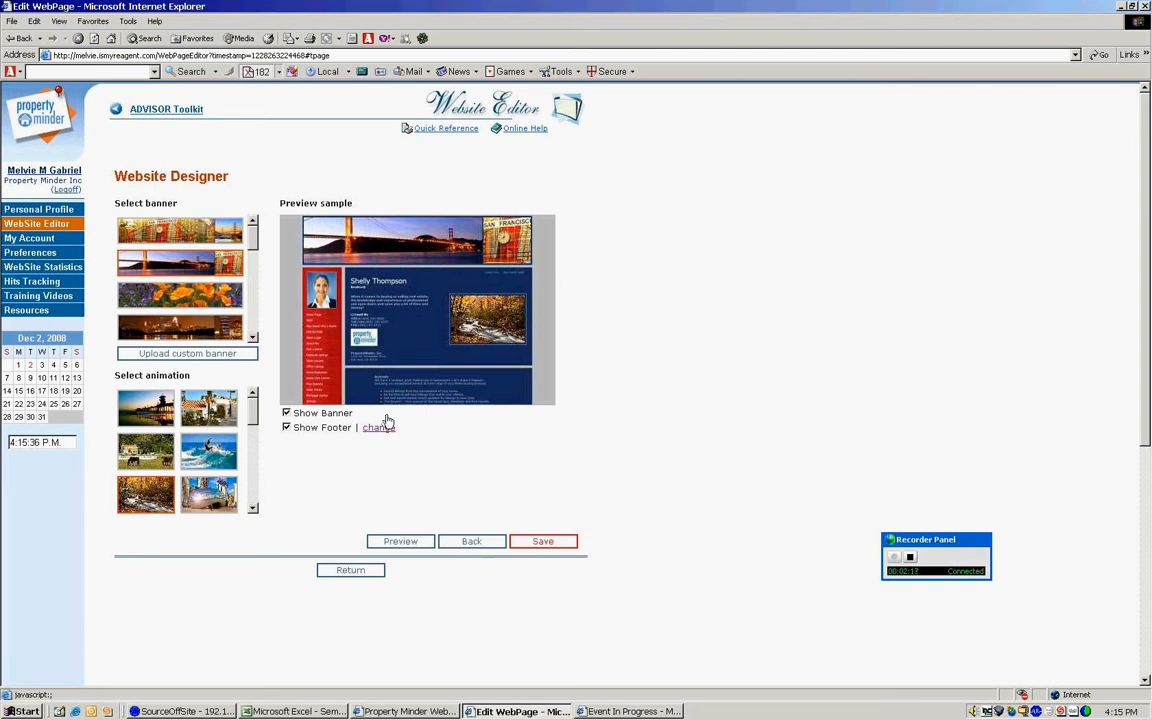
Open the footer editor via the change link next to Show Footer
{"action": "left_click", "coordinate": [378, 428]}
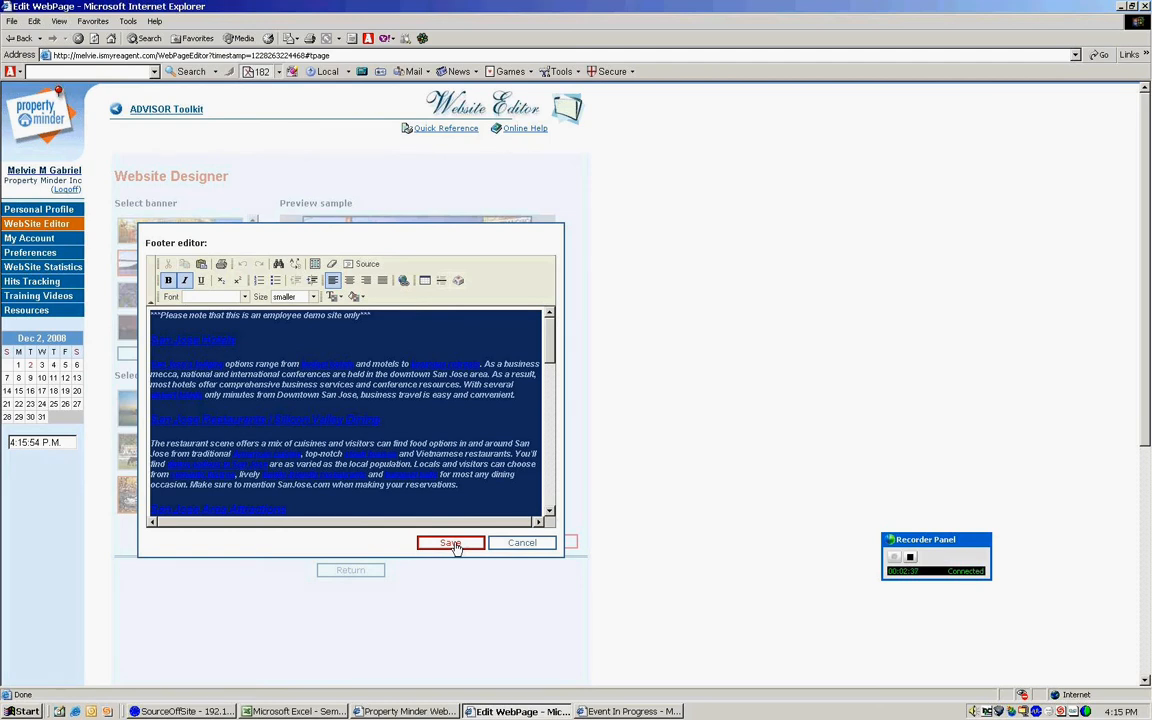
{"action": "mouse_move", "coordinate": [456, 538]}
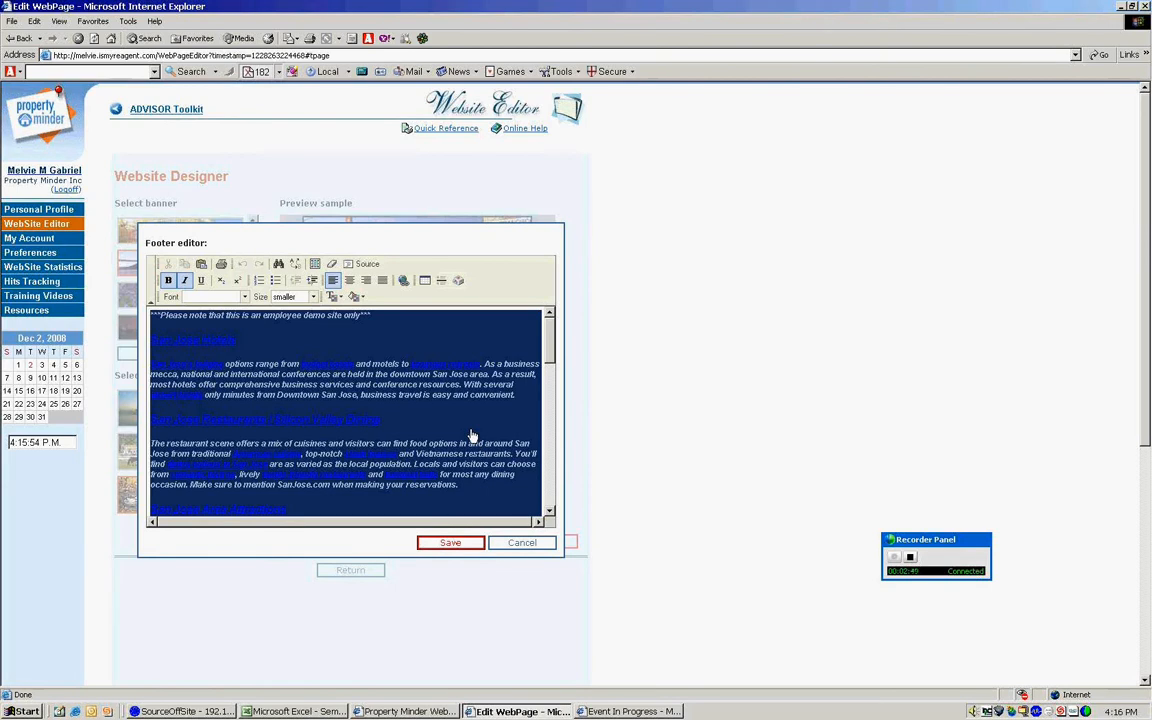
Keep the footer text changes and save the redesigned website
{"action": "left_click", "coordinate": [520, 542]}
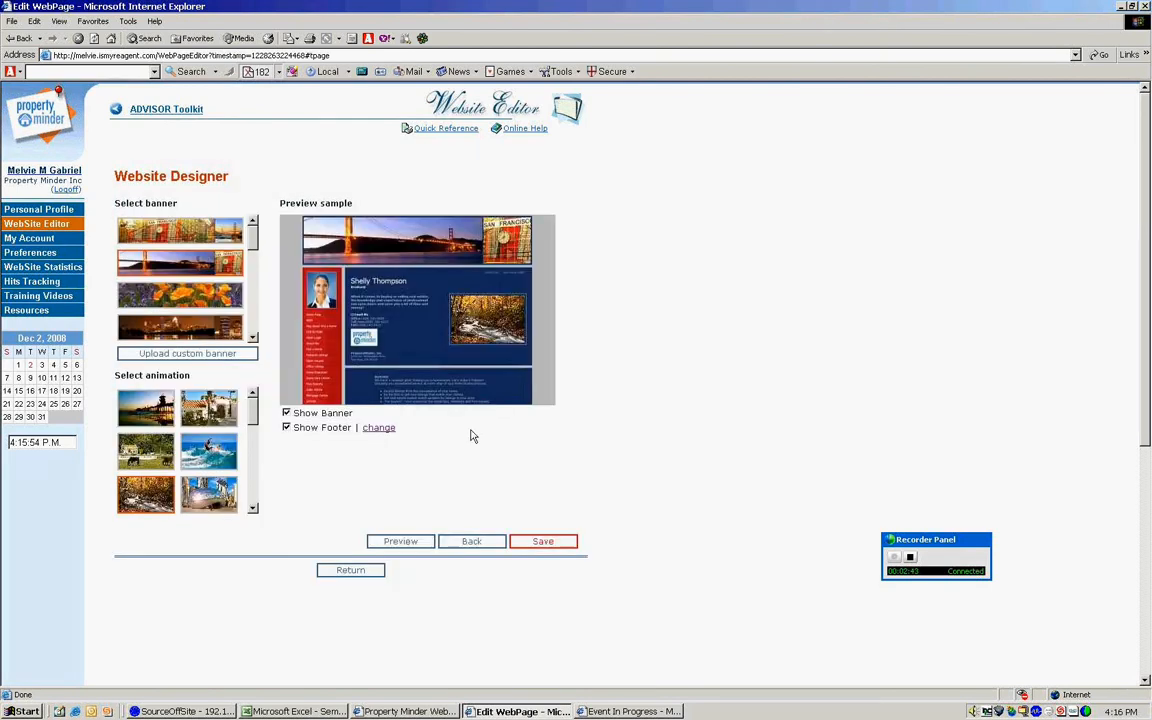
{"action": "mouse_move", "coordinate": [436, 560]}
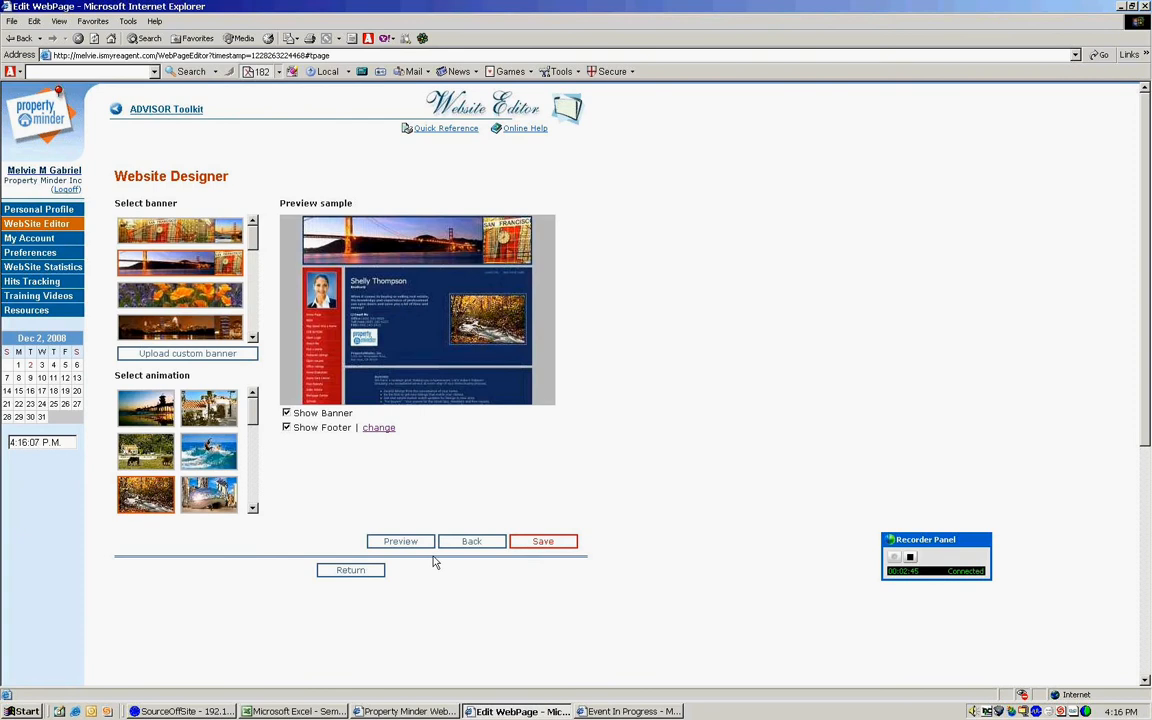
{"action": "mouse_move", "coordinate": [572, 546]}
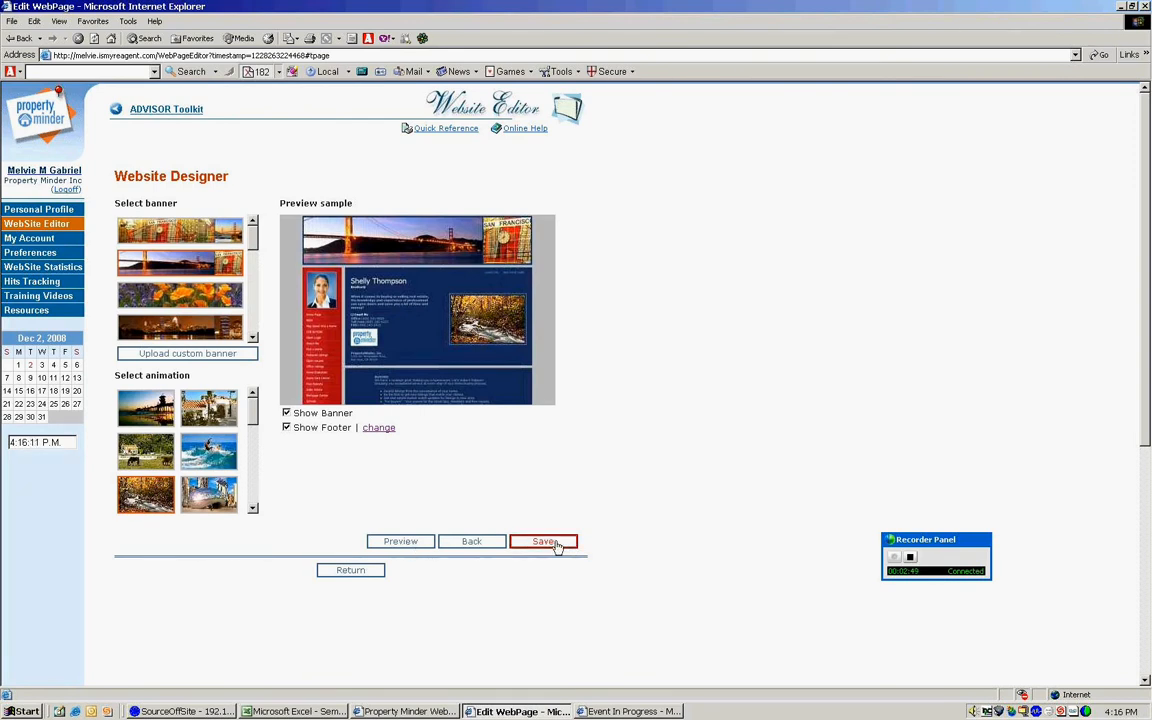
{"action": "left_click", "coordinate": [544, 540]}
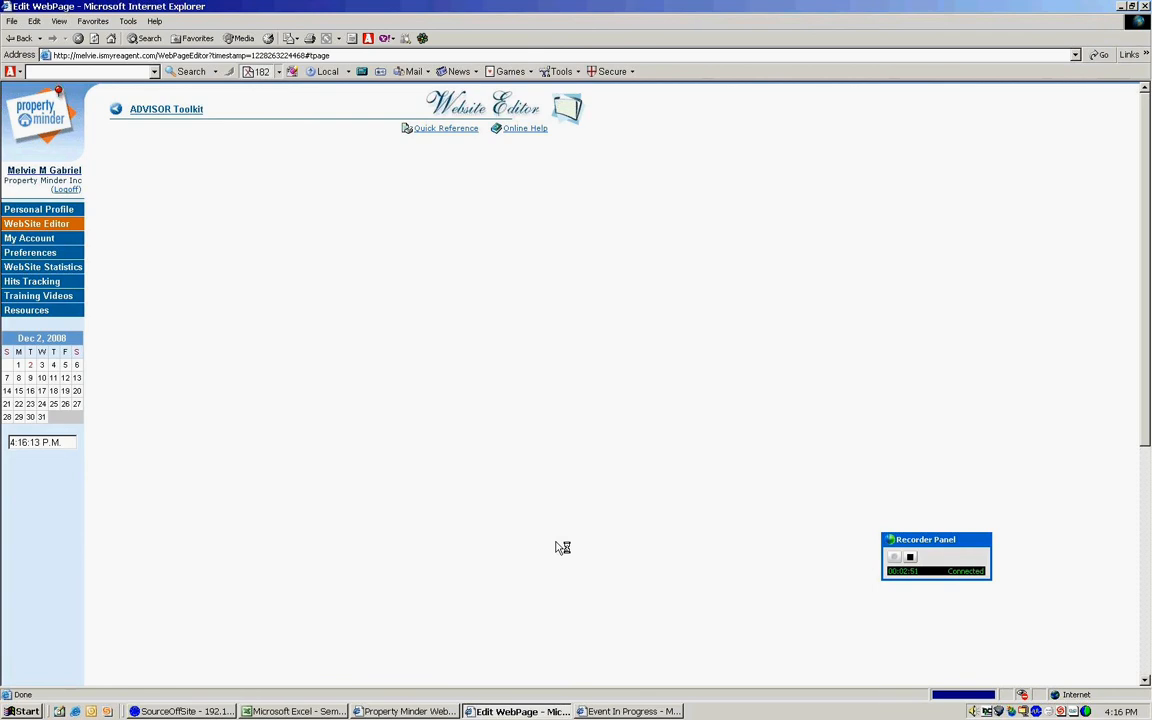